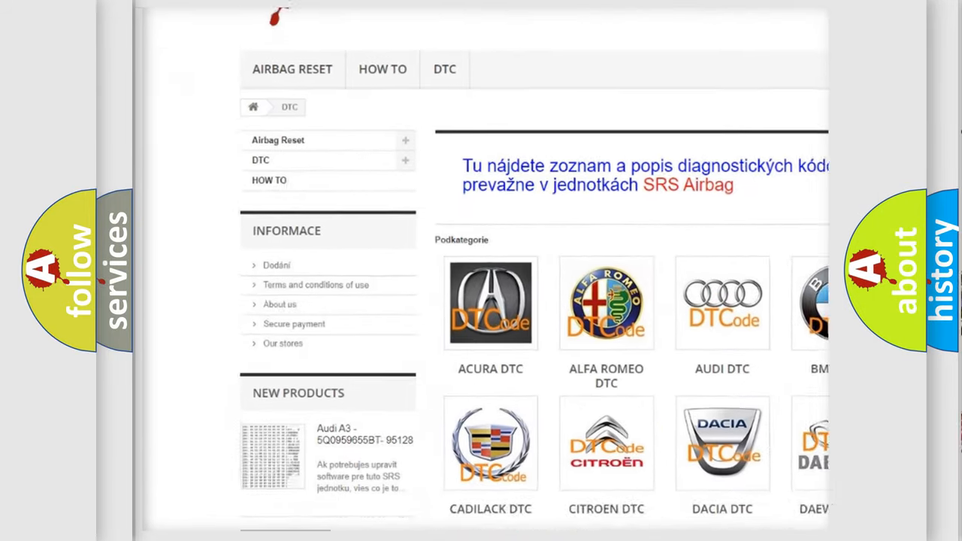
{"action": "scroll", "scroll_direction": "down", "scroll_amount": 3}
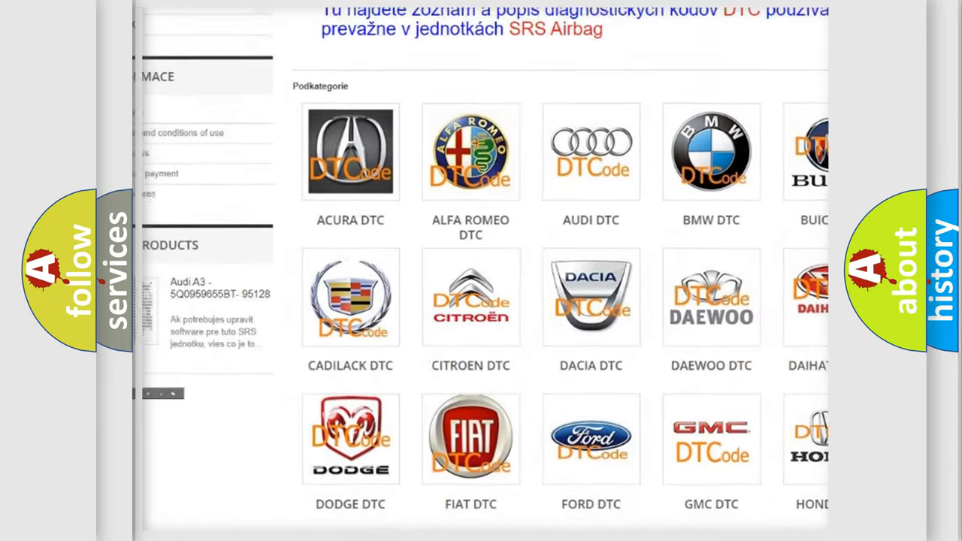
{"action": "scroll", "scroll_direction": "down", "scroll_amount": 3}
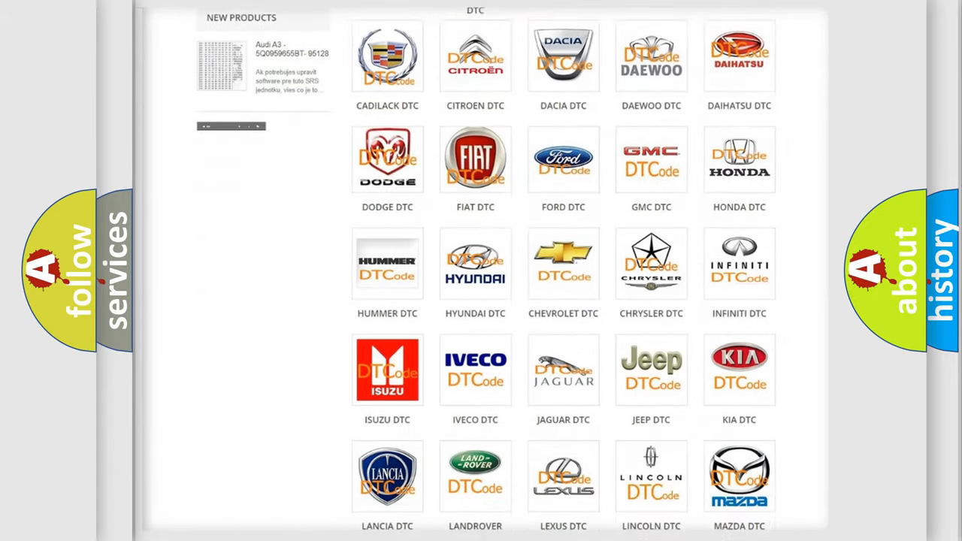
{"action": "scroll", "scroll_direction": "down", "scroll_amount": 3}
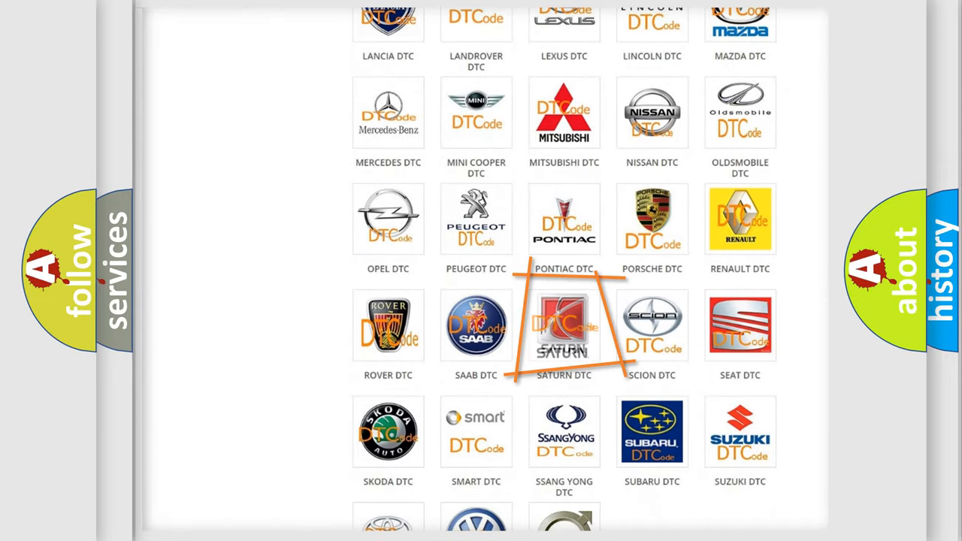